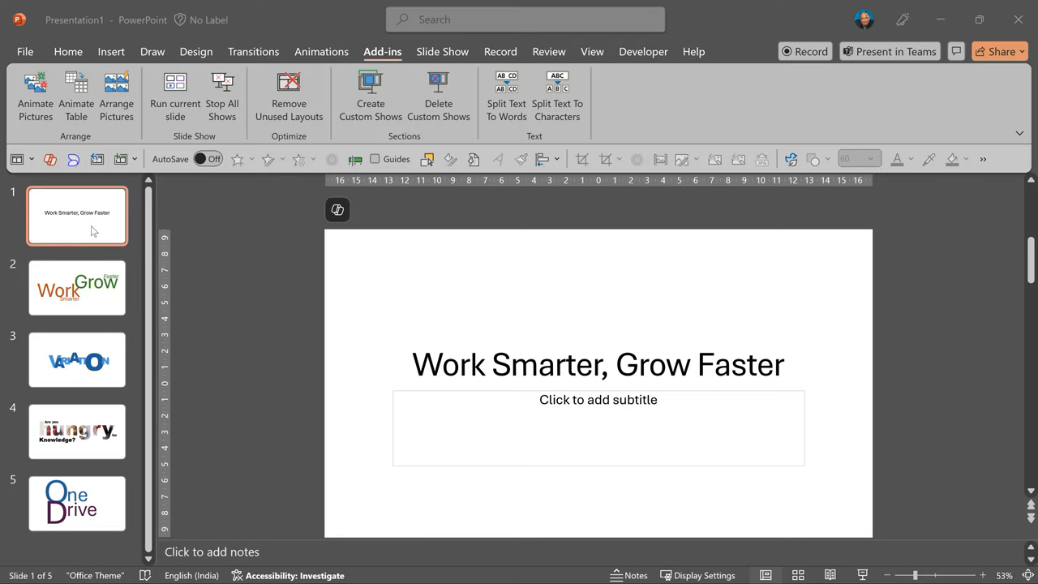
- Browse slides 5 and 1, ending on slide 2 with Work, Smarter, Grow, Faster
{"action": "left_click", "coordinate": [76, 287]}
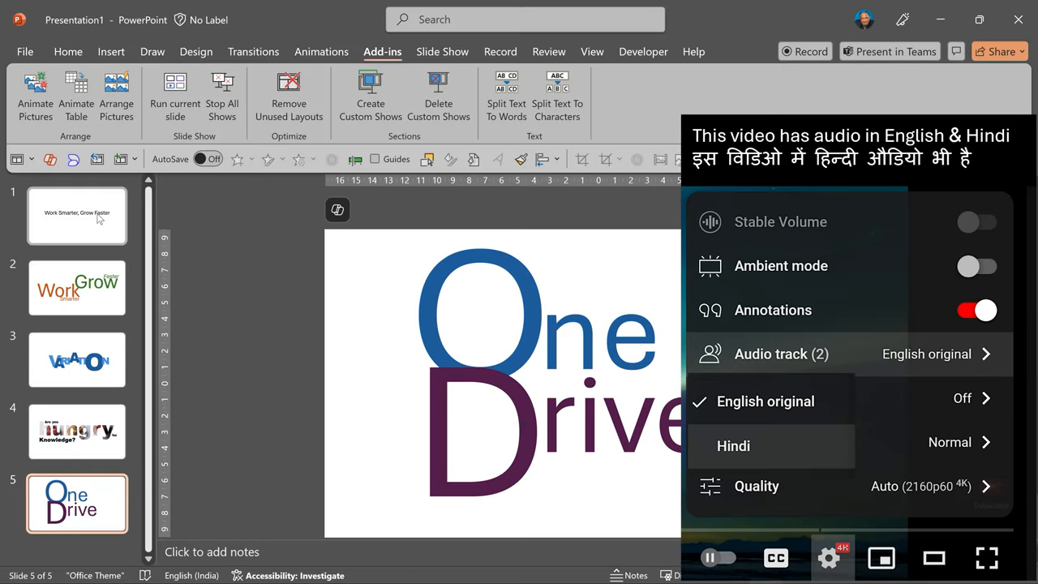
{"action": "left_click", "coordinate": [77, 215]}
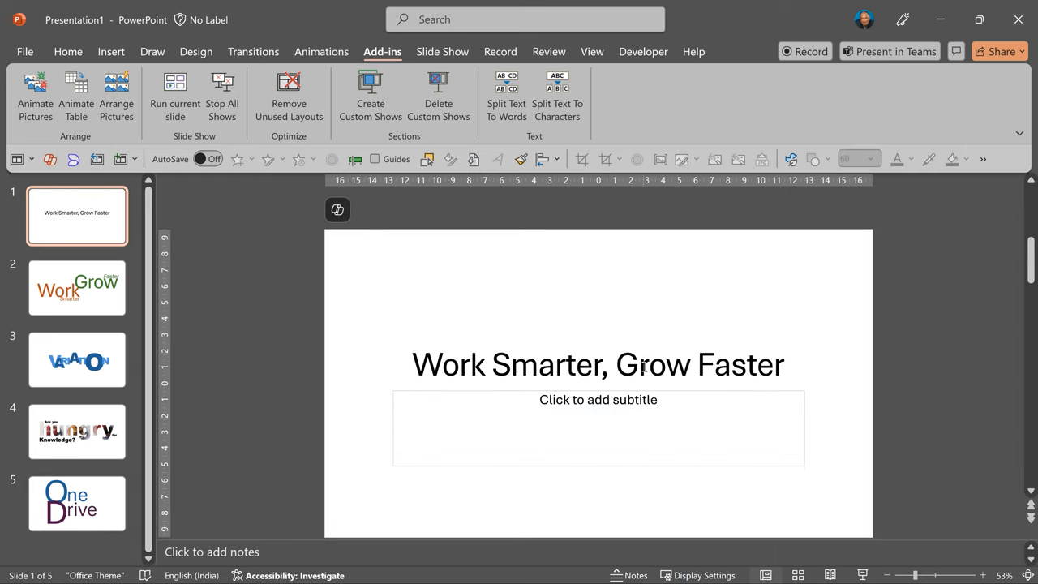
{"action": "mouse_move", "coordinate": [501, 365]}
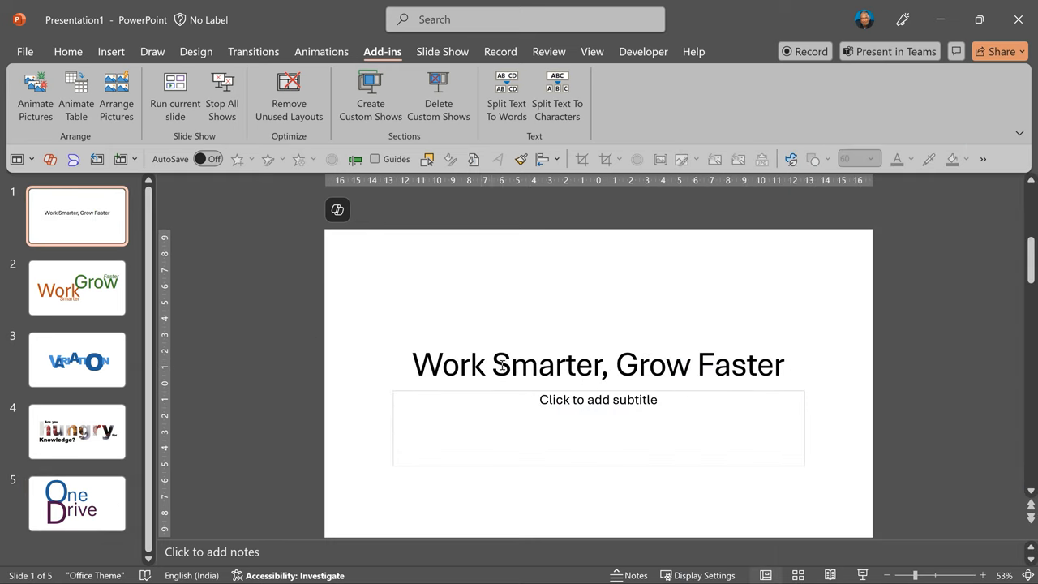
{"action": "left_click", "coordinate": [76, 287]}
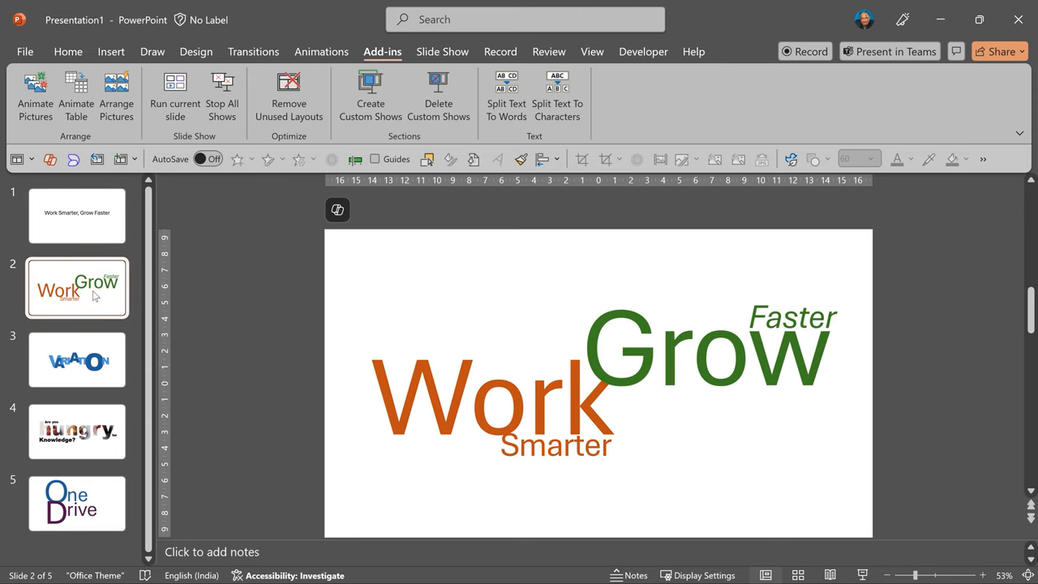
- Unblock the downloaded add-in file in its Properties and confirm with OK
{"action": "left_click", "coordinate": [76, 361]}
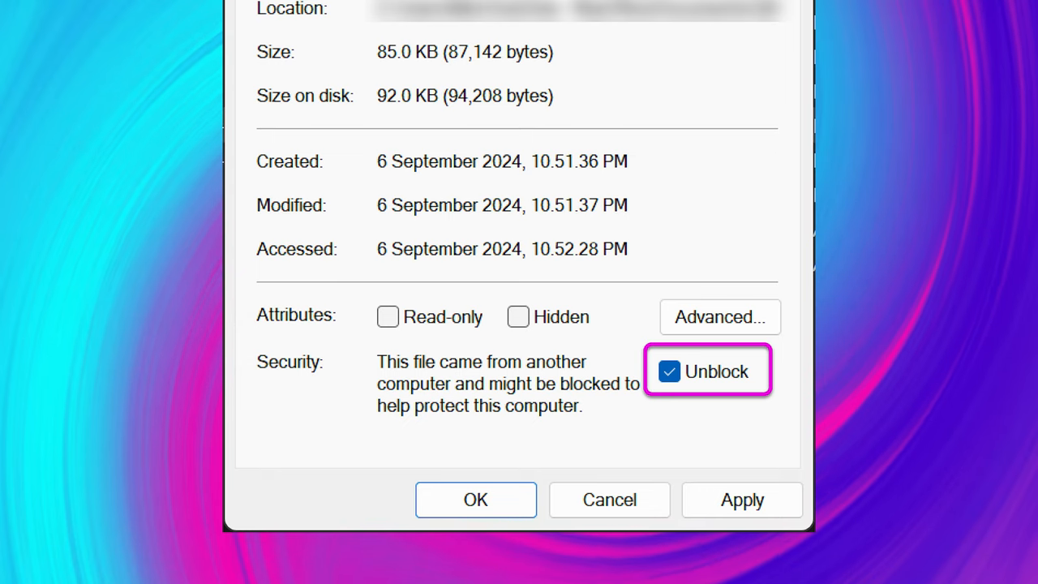
{"action": "left_click", "coordinate": [475, 499]}
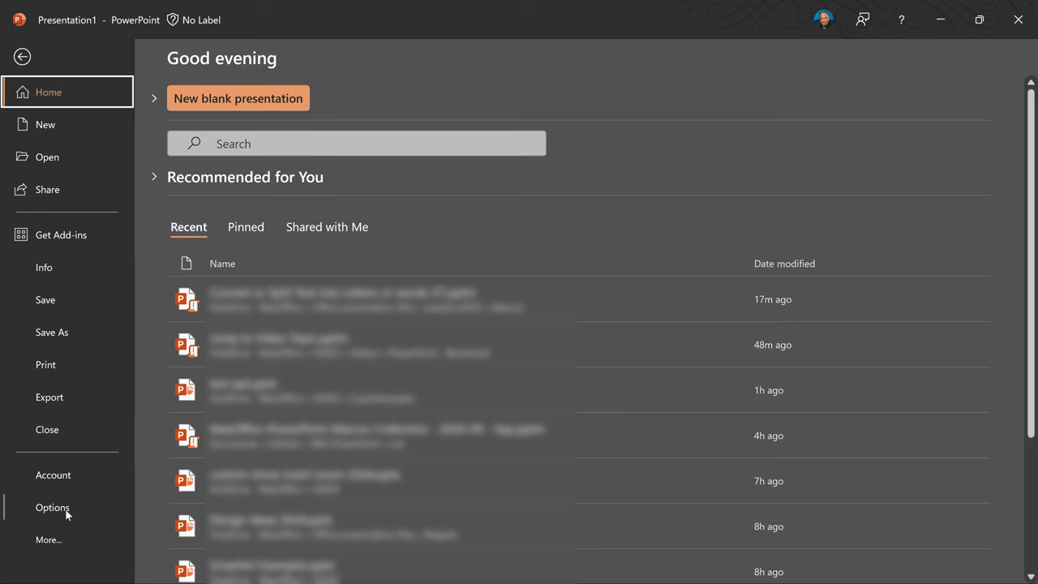
- Open PowerPoint Options to reach the PowerPoint Add-ins manager
{"action": "left_click", "coordinate": [52, 507]}
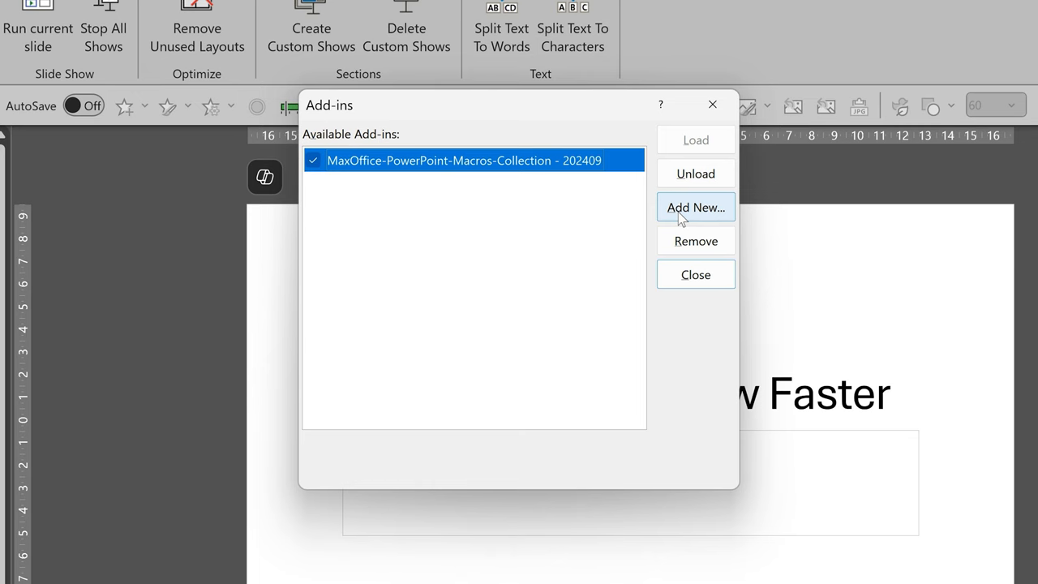
- Add the MaxOffice macros file as a new add-in, then close the Add-ins dialog
{"action": "left_click", "coordinate": [695, 206]}
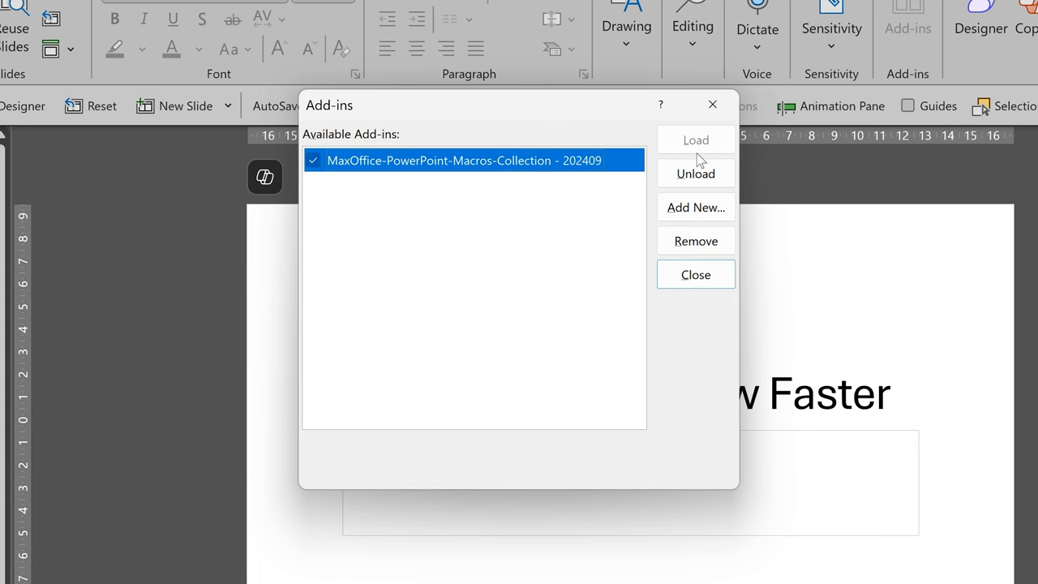
{"action": "left_click", "coordinate": [695, 274]}
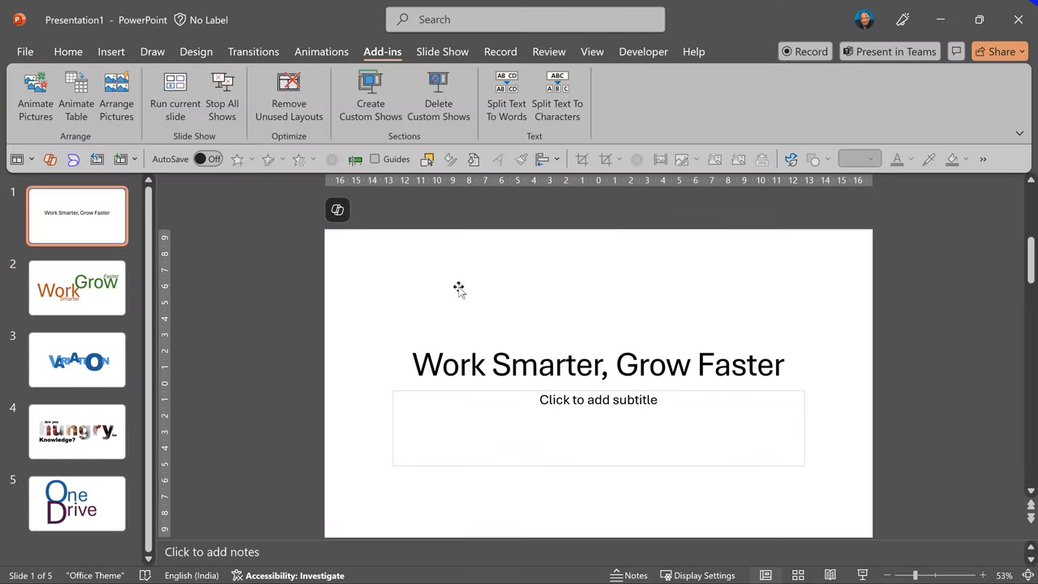
- Split the 'Work Smarter, Grow Faster' title into one text box per word
{"action": "left_click", "coordinate": [598, 365]}
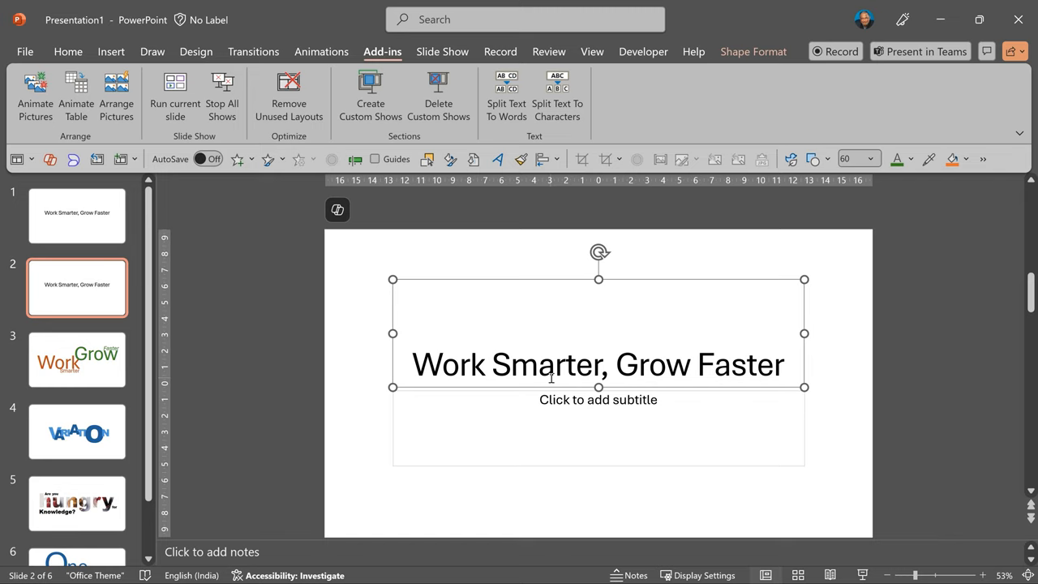
{"action": "mouse_move", "coordinate": [506, 96]}
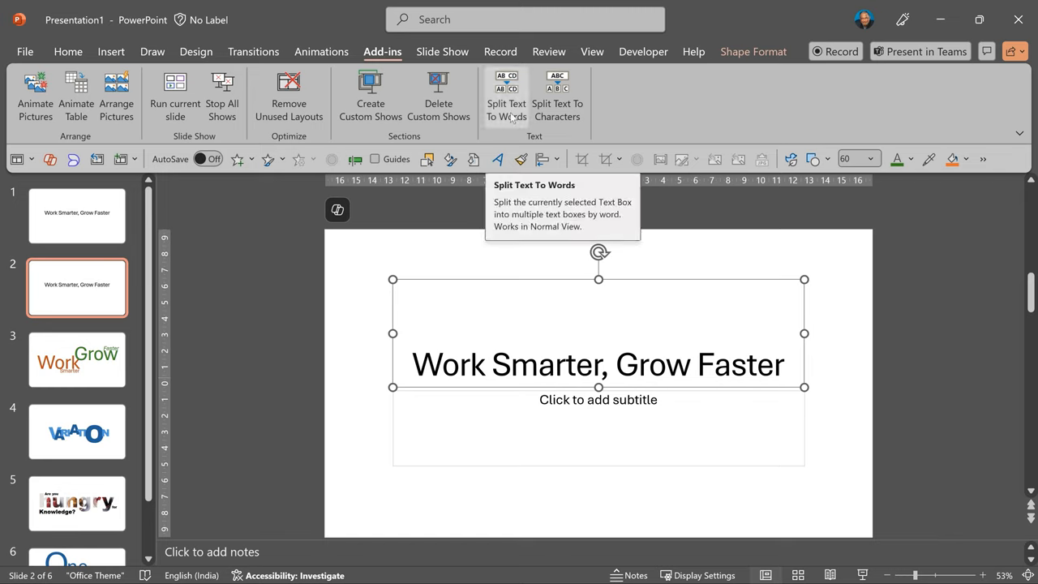
{"action": "left_click", "coordinate": [506, 93]}
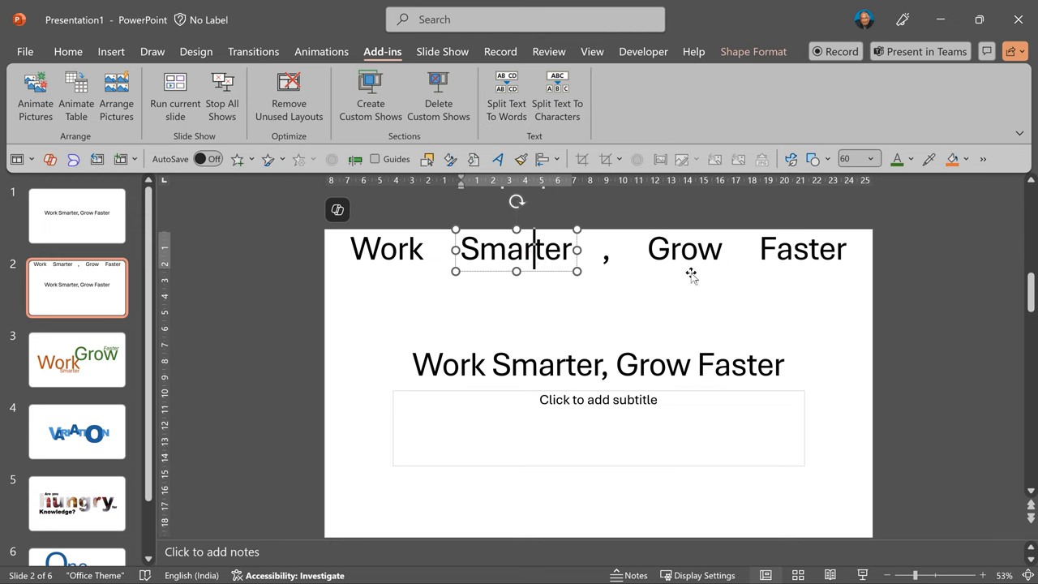
{"action": "left_click", "coordinate": [803, 249]}
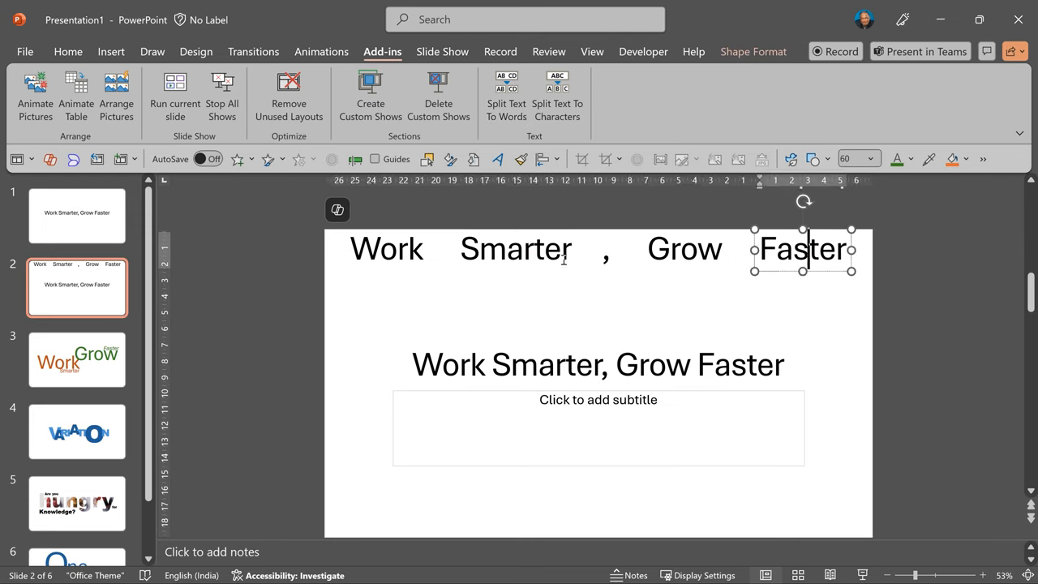
- Split slide 3's EFFICIENCY365 title into one text box per character
{"action": "left_click", "coordinate": [76, 359]}
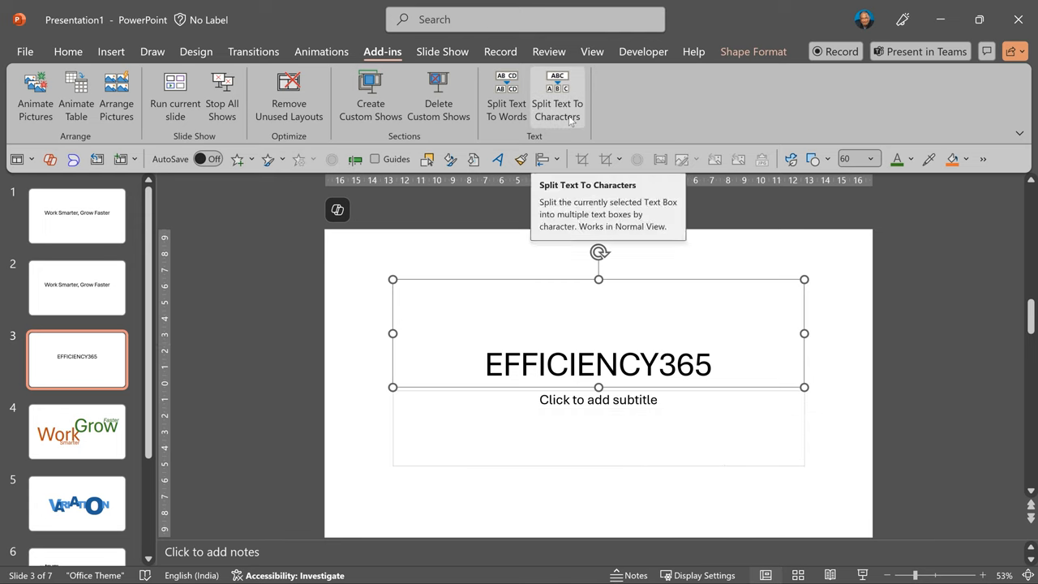
{"action": "left_click", "coordinate": [557, 93]}
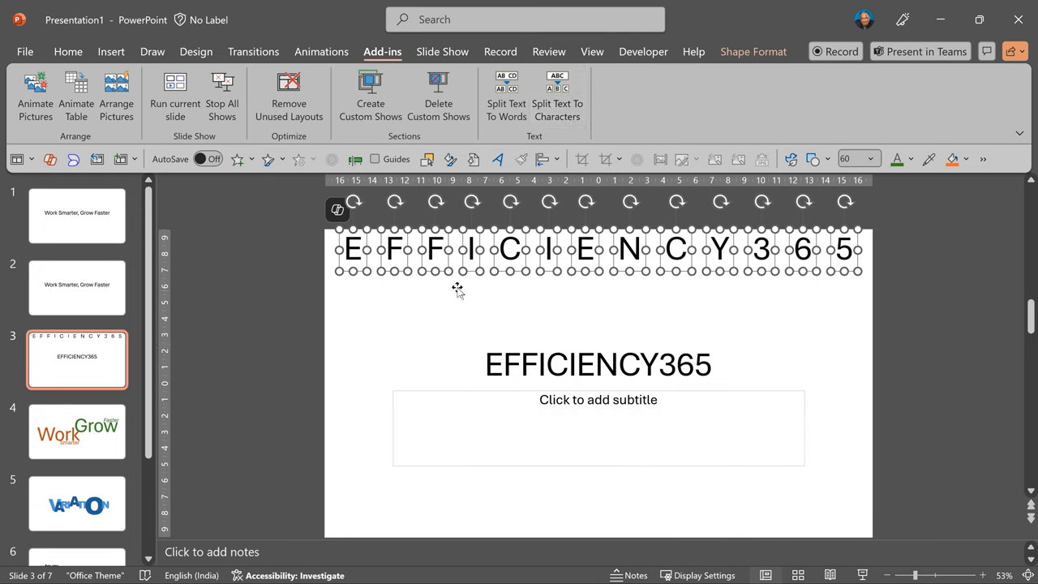
{"action": "mouse_move", "coordinate": [916, 288]}
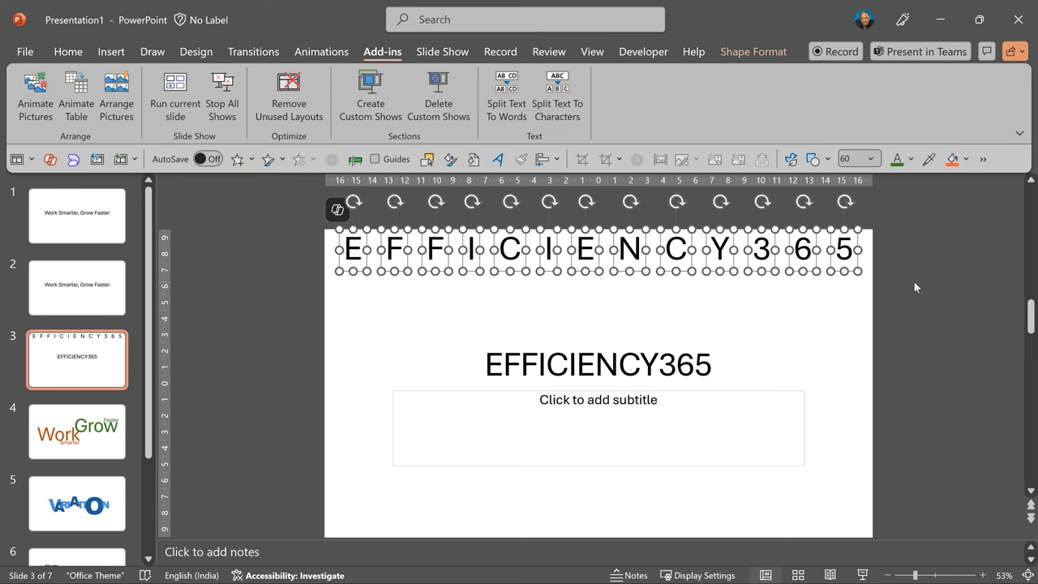
{"action": "left_click", "coordinate": [598, 364]}
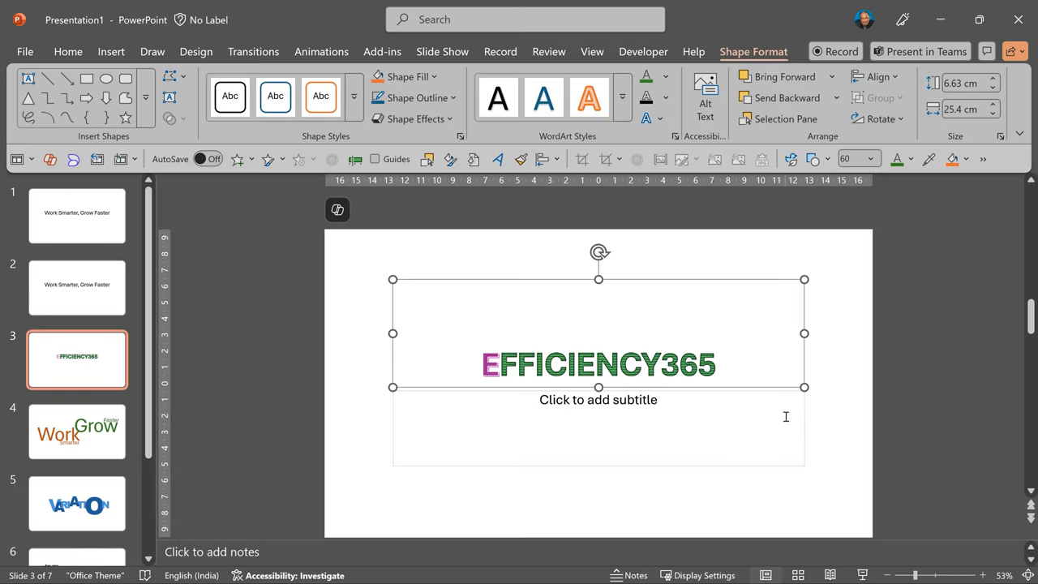
{"action": "mouse_move", "coordinate": [485, 57]}
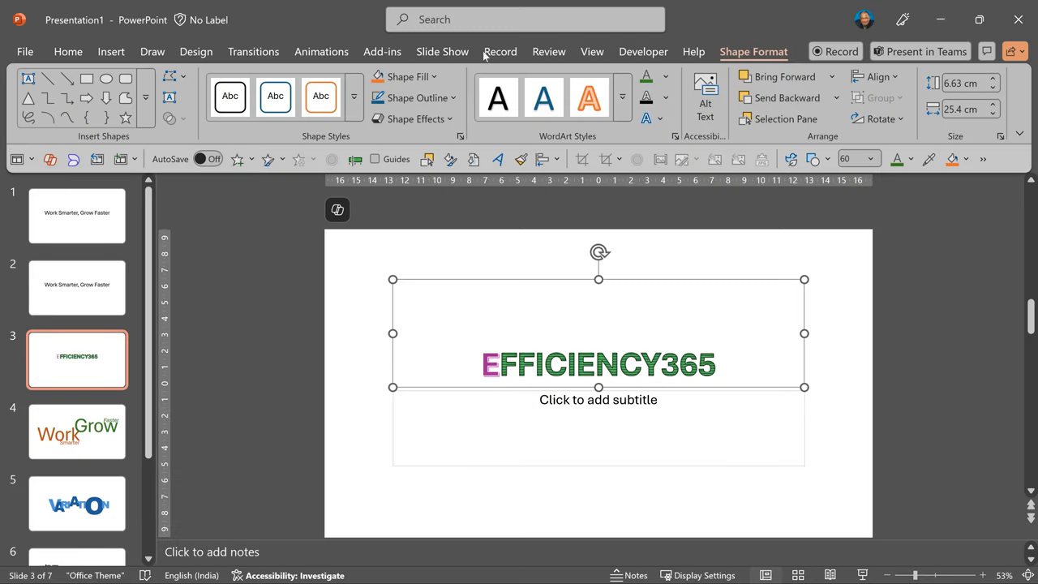
{"action": "left_click", "coordinate": [557, 93]}
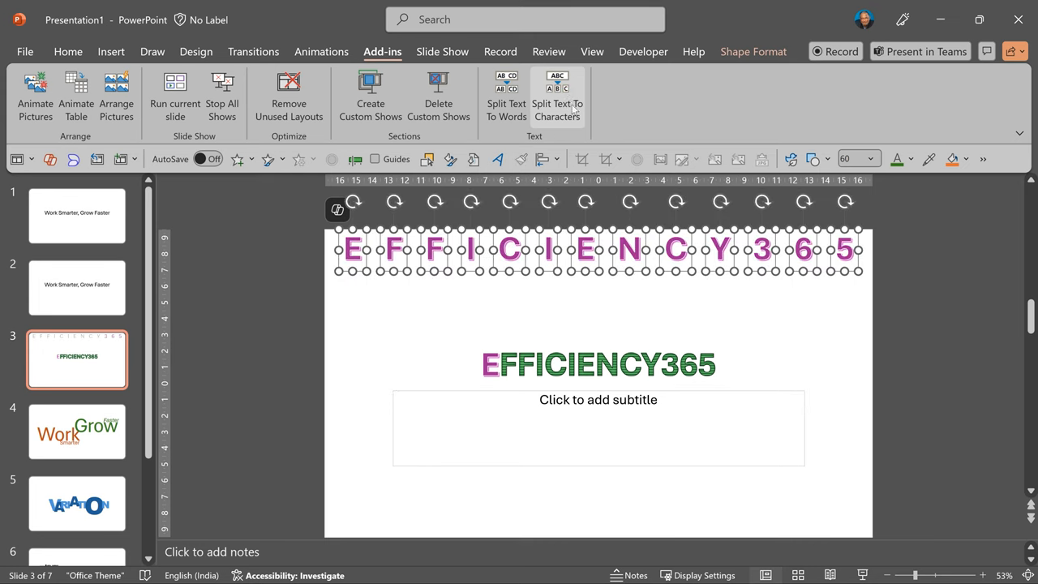